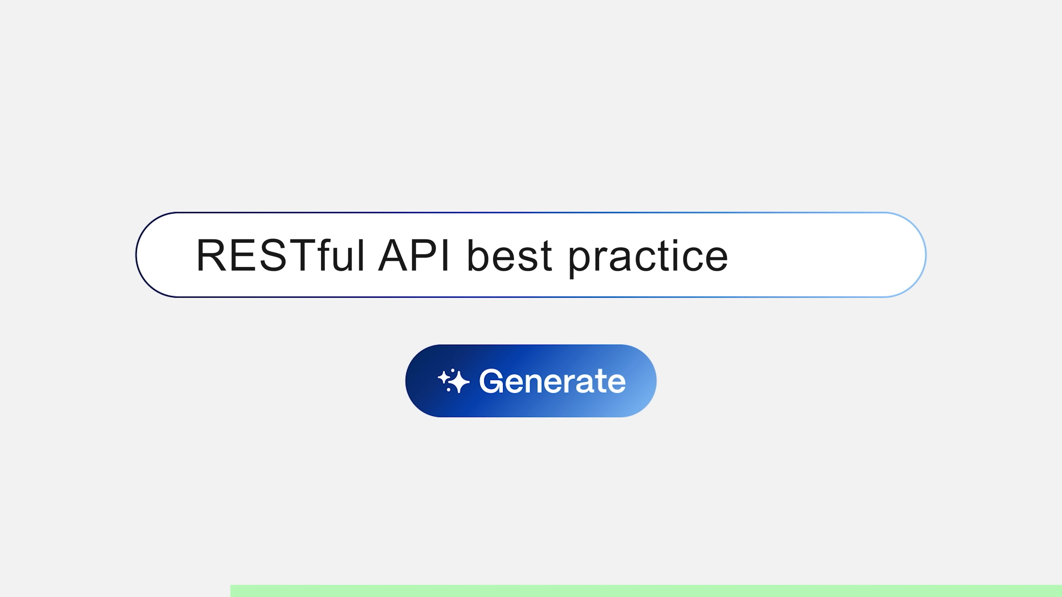
Generate the RESTful API best practices guide from the prompt
left_click(530, 381)
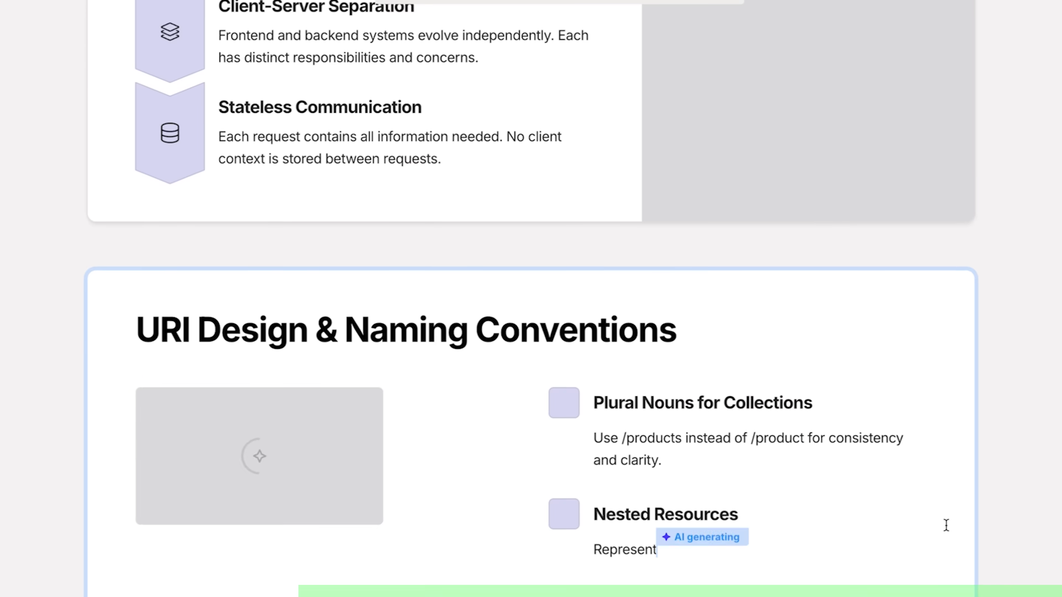
scroll("down", 3)
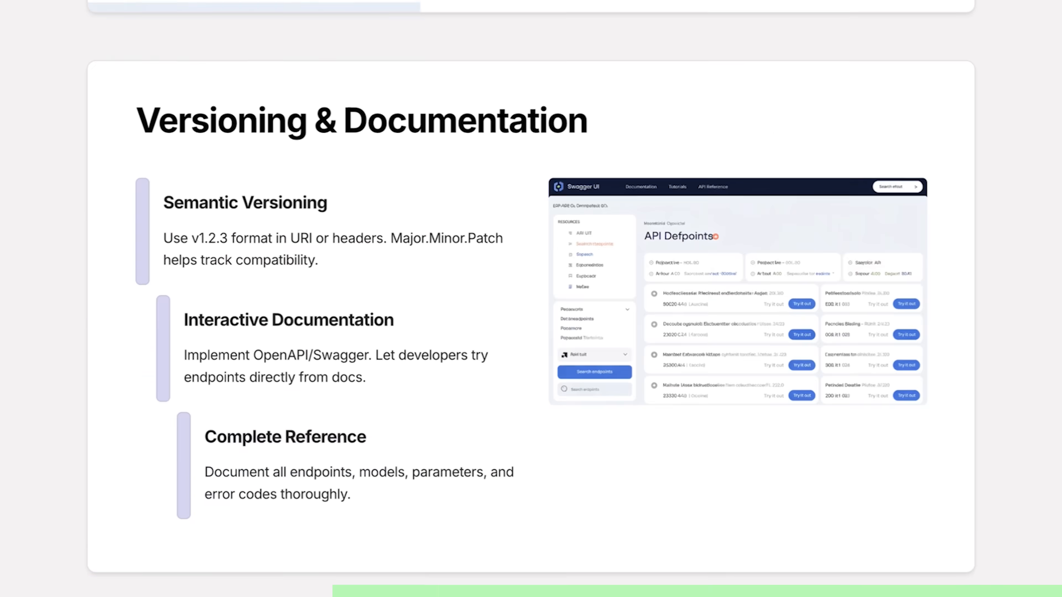
Condense the intro paragraph with the AI edit menu, then browse to AI Images
left_click(548, 49)
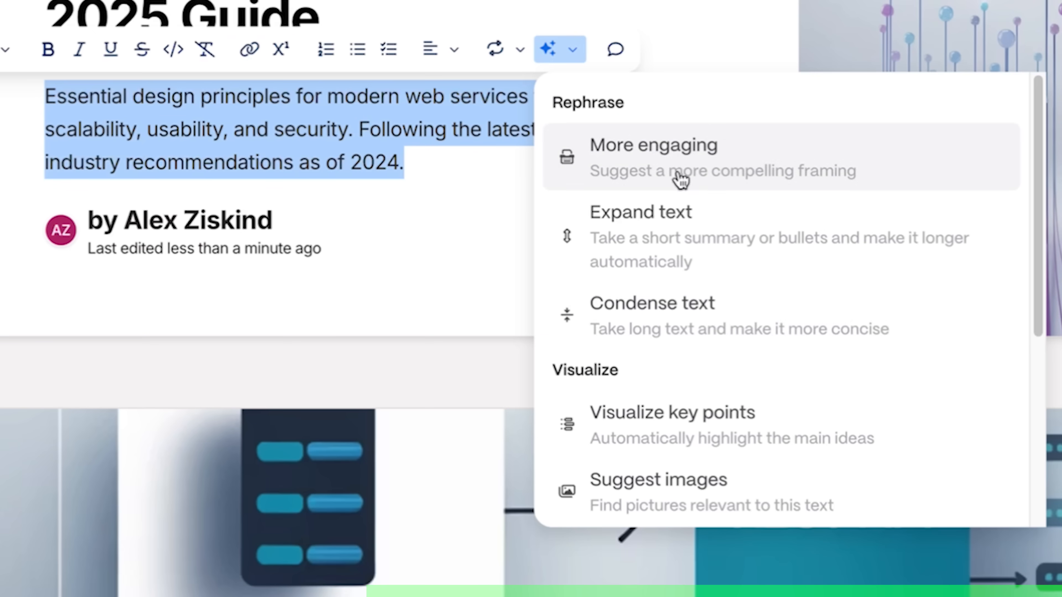
left_click(652, 145)
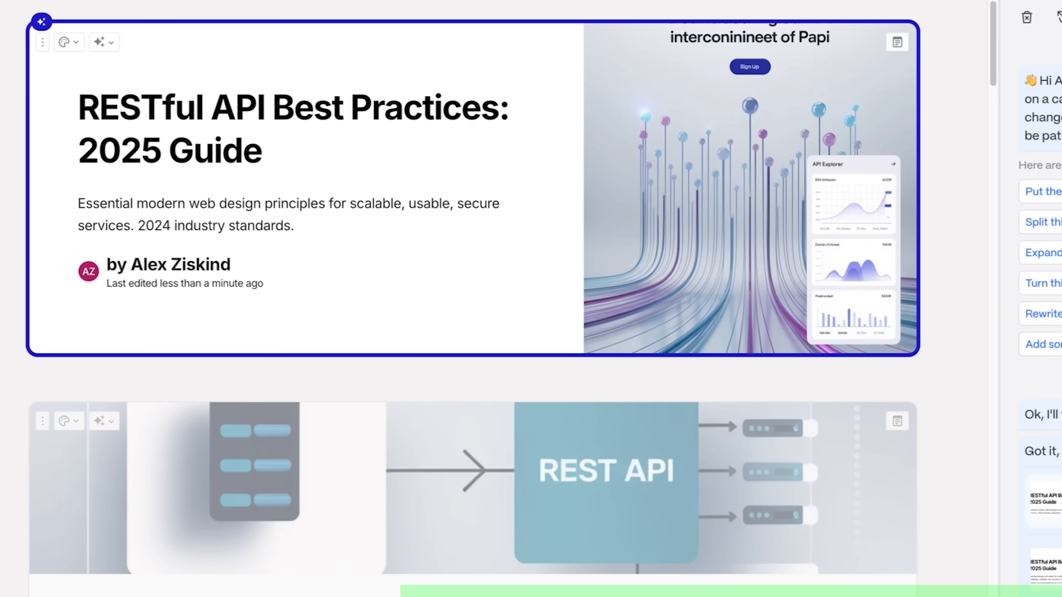
scroll("down", 3)
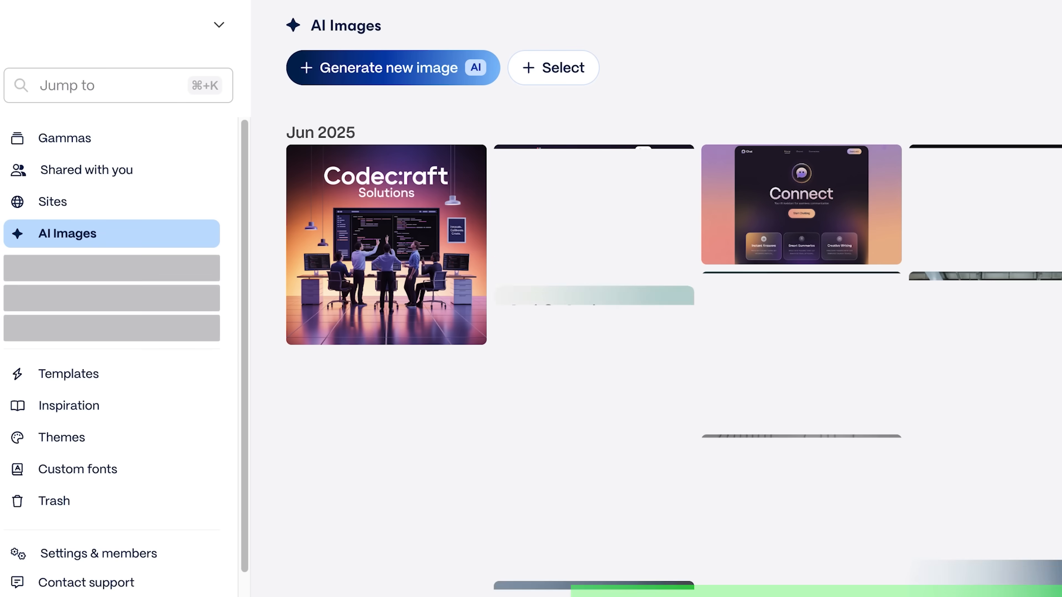
Import the llama.cpp GitHub URL to build a llama.cpp landing page
scroll("down", 3)
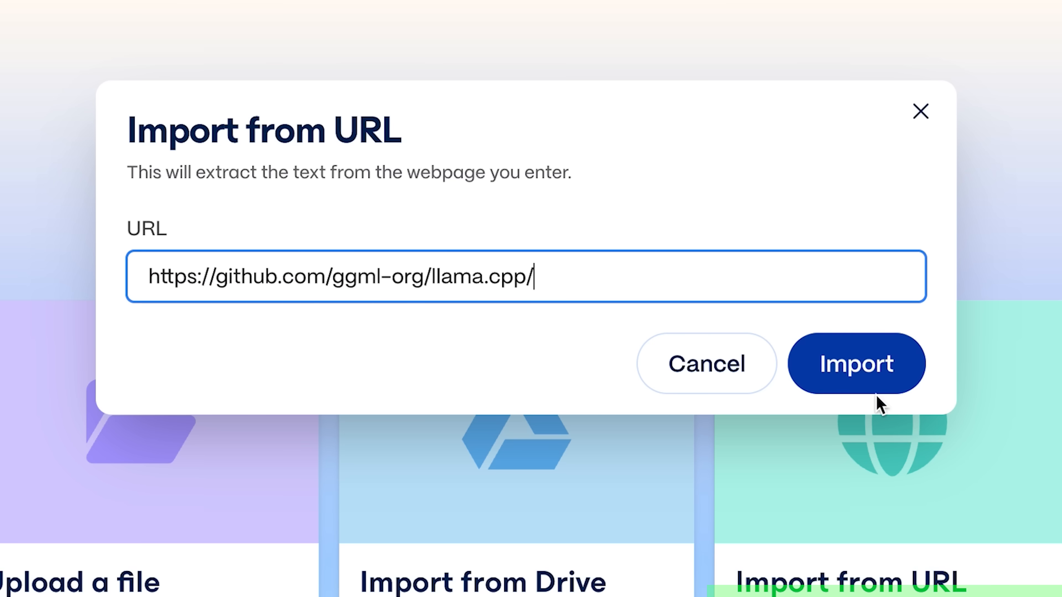
left_click(857, 363)
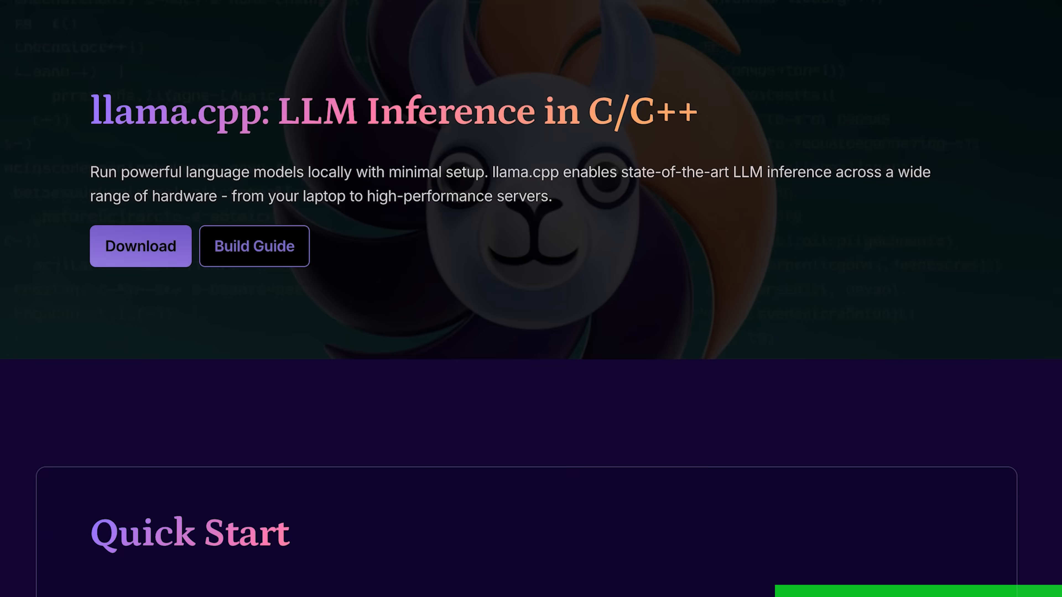
scroll("down", 3)
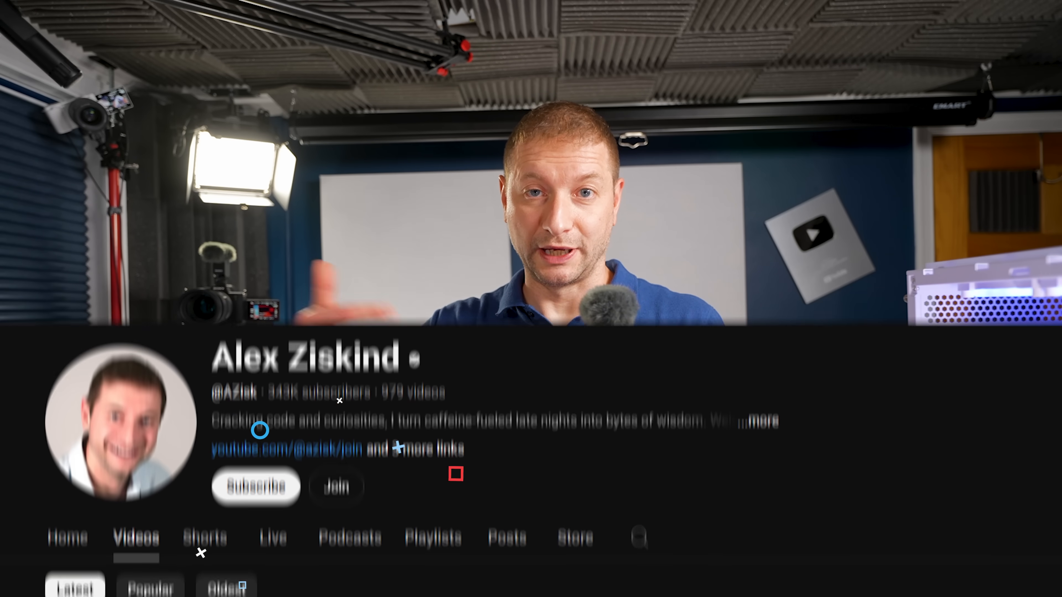
Run the GPU benchmark script, loading DeepSeek-R1-Distill-Llama-8B-Q4_K_M and starting power monitoring
scroll("down", 3)
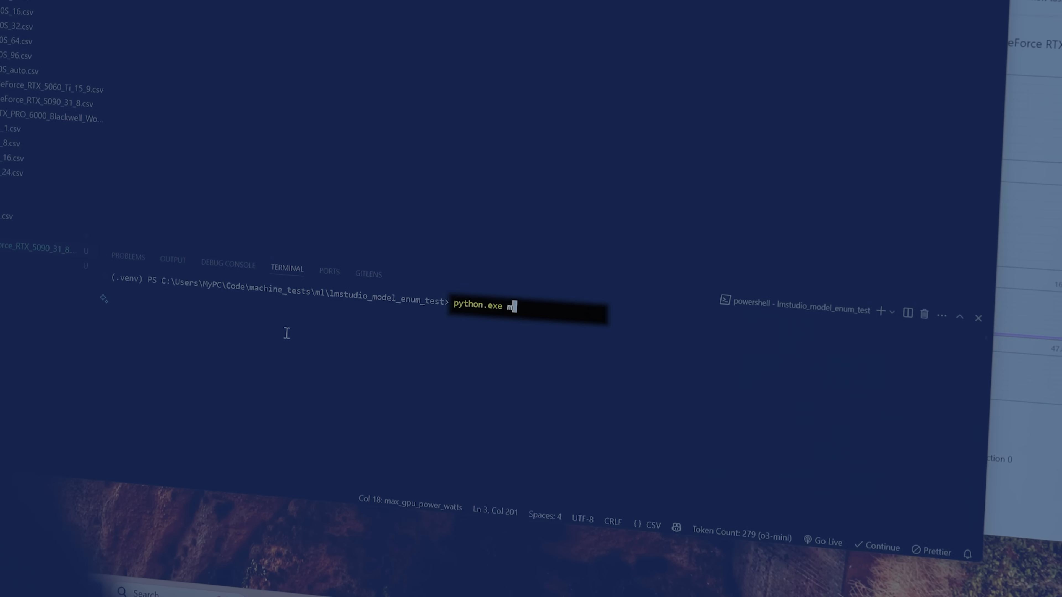
key("Return")
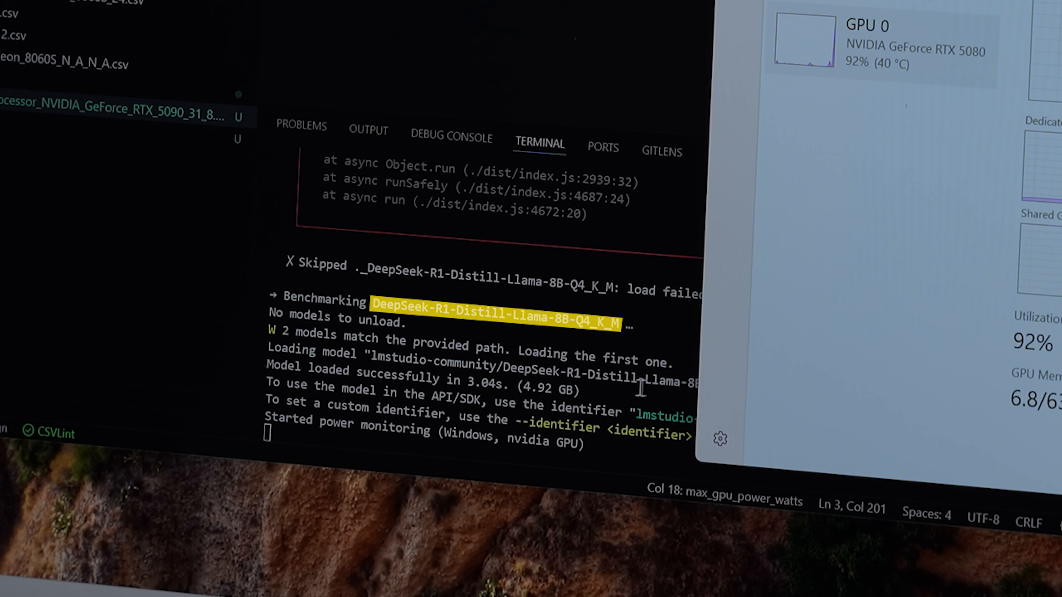